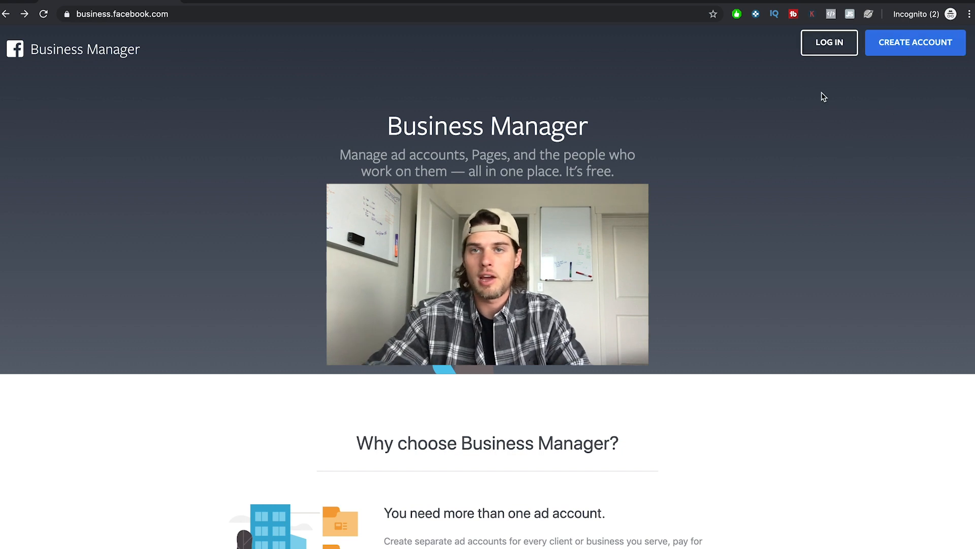
Dismiss the log-in prompt and bring up the empty Create Your Business Manager Account form
left_click(828, 42)
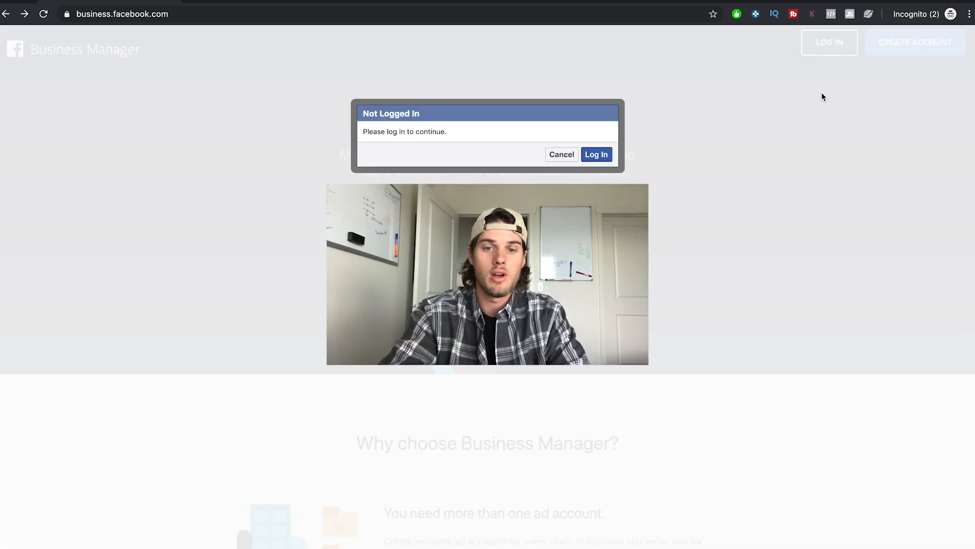
left_click(595, 155)
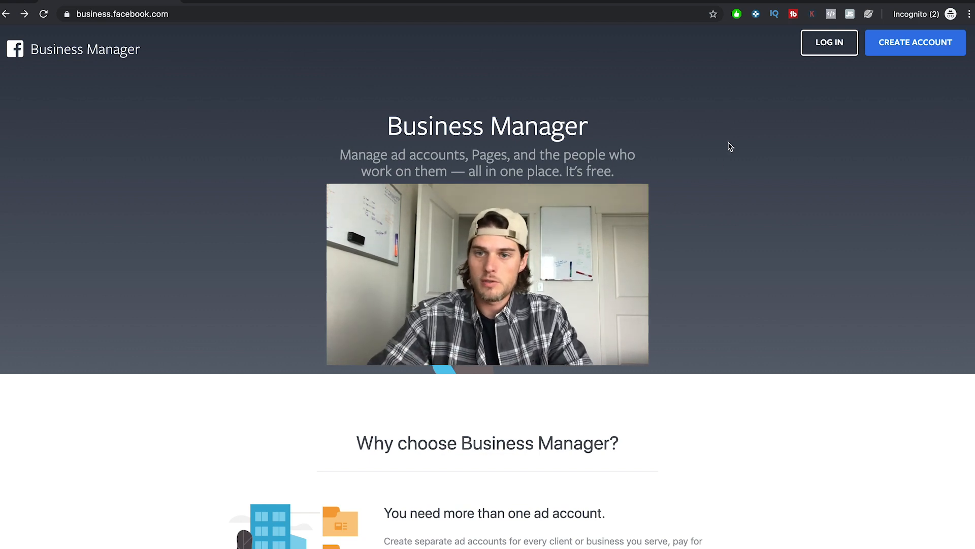
mouse_move(745, 207)
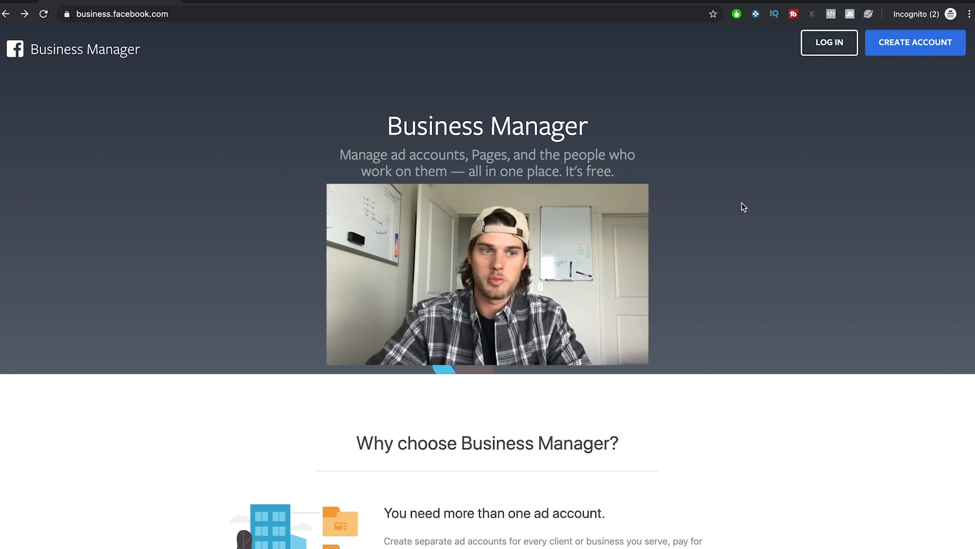
mouse_move(706, 157)
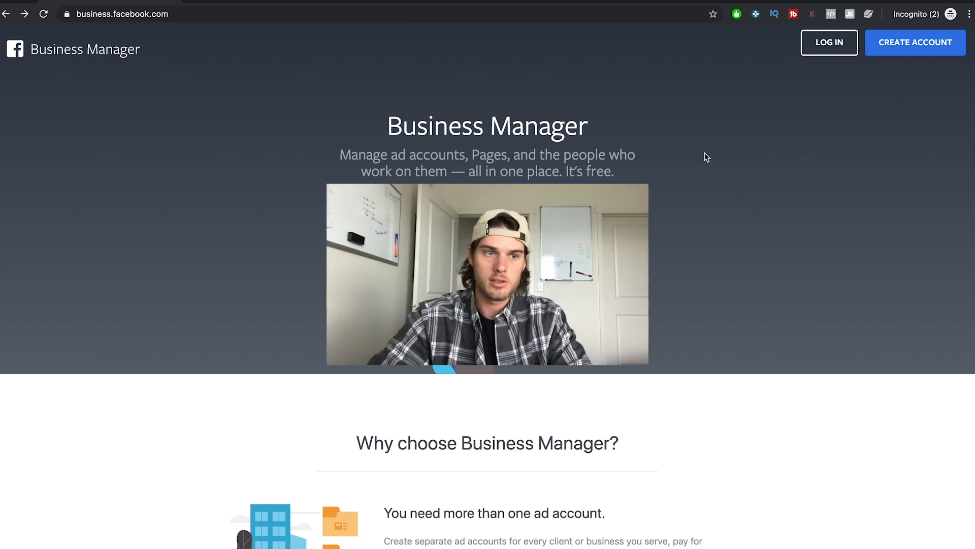
mouse_move(659, 116)
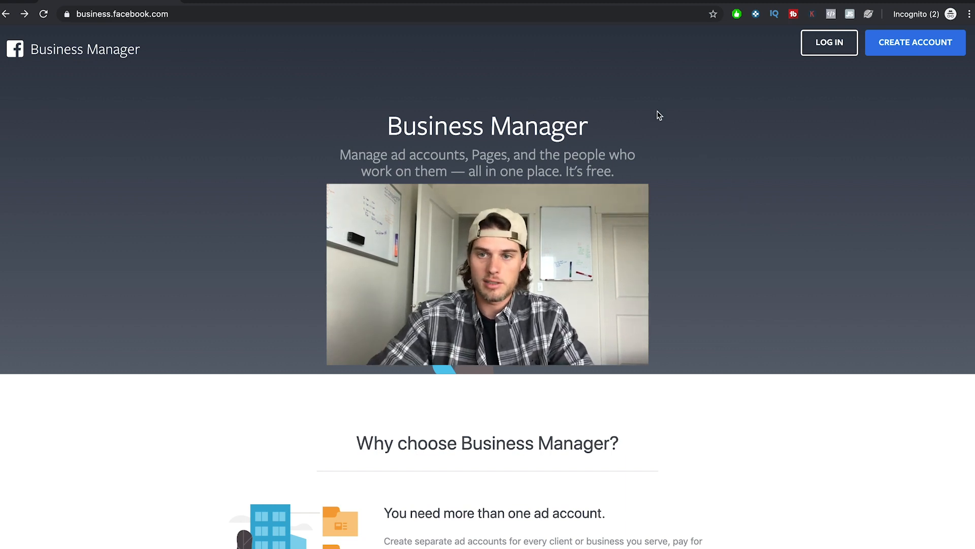
mouse_move(799, 152)
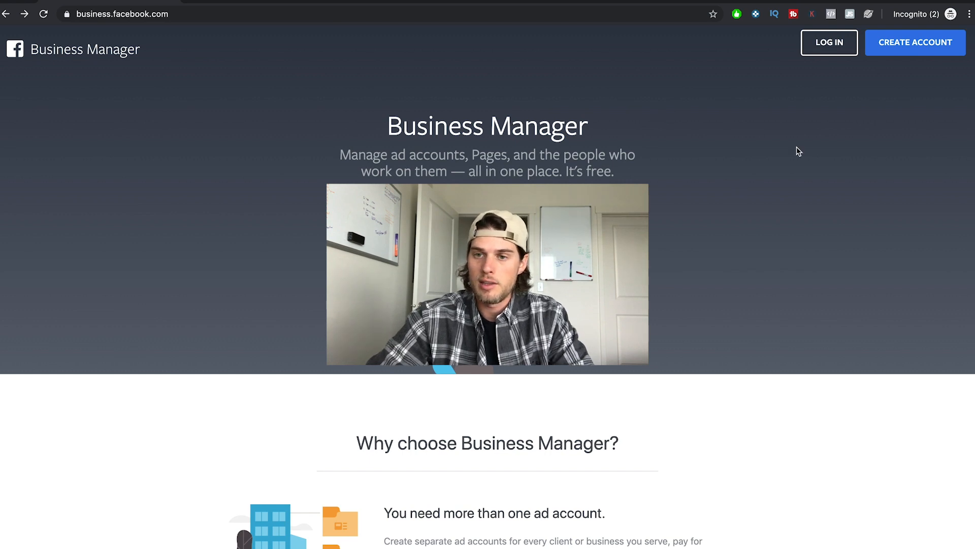
mouse_move(914, 42)
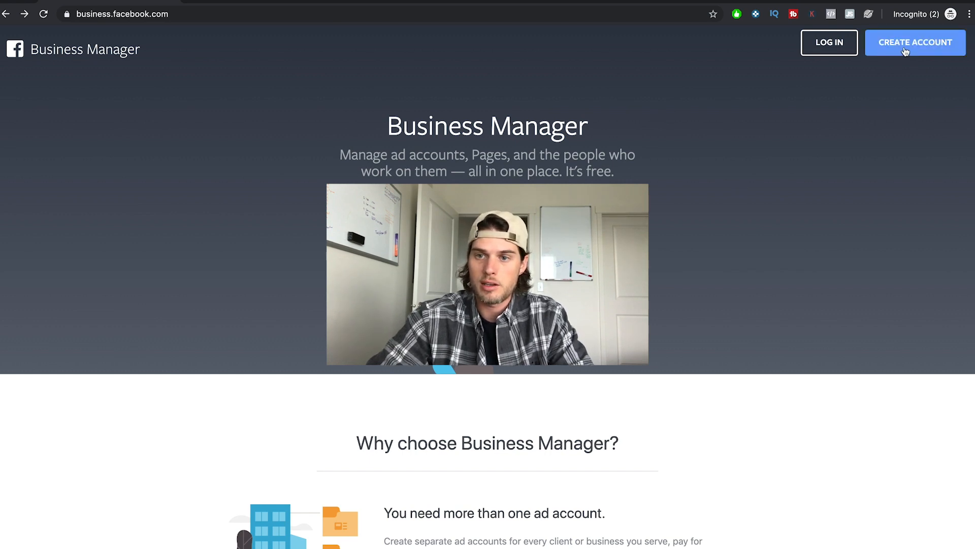
left_click(915, 42)
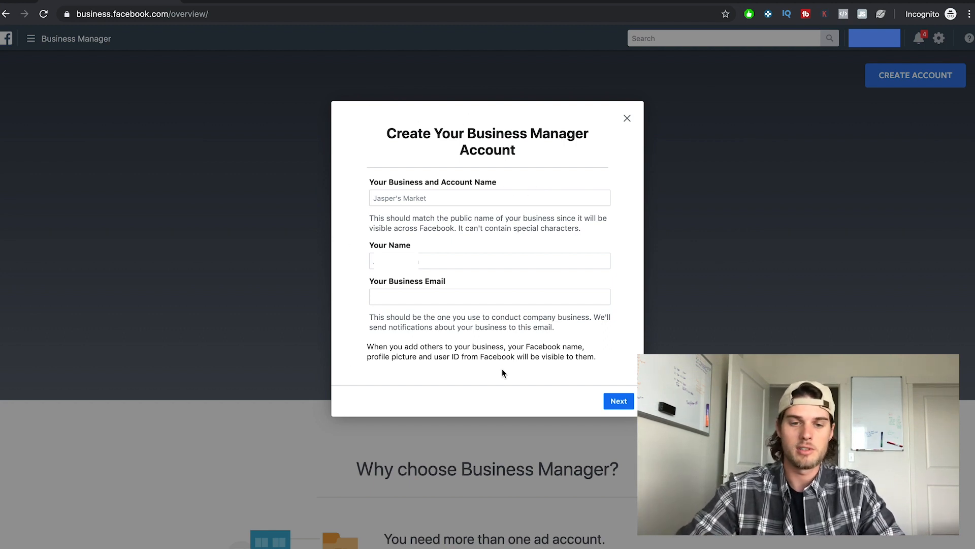
mouse_move(343, 119)
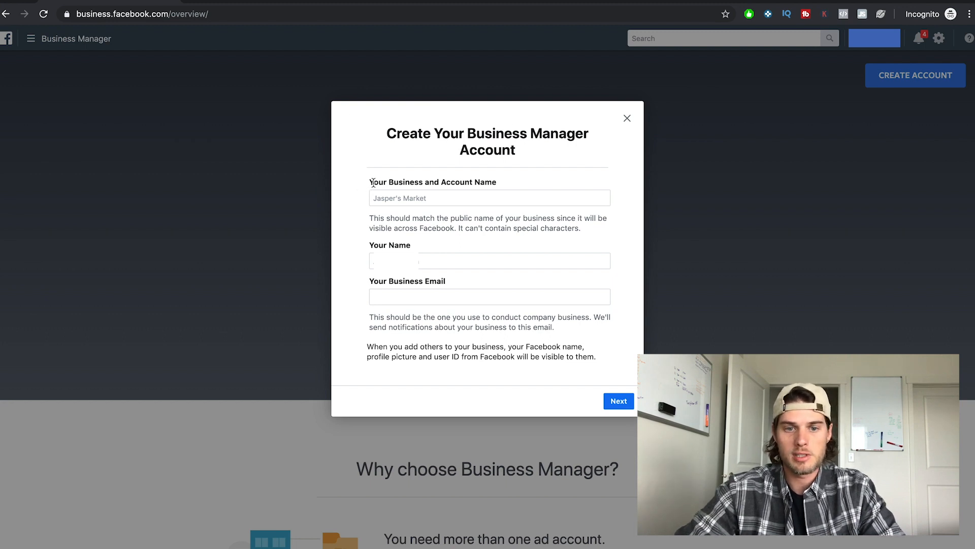
left_click_drag(370, 182, 480, 182)
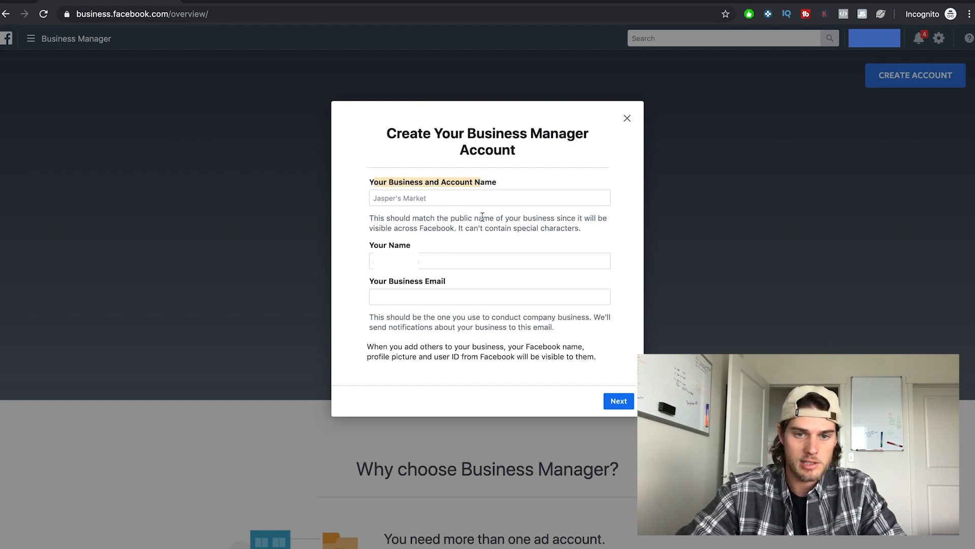
left_click_drag(445, 218, 566, 218)
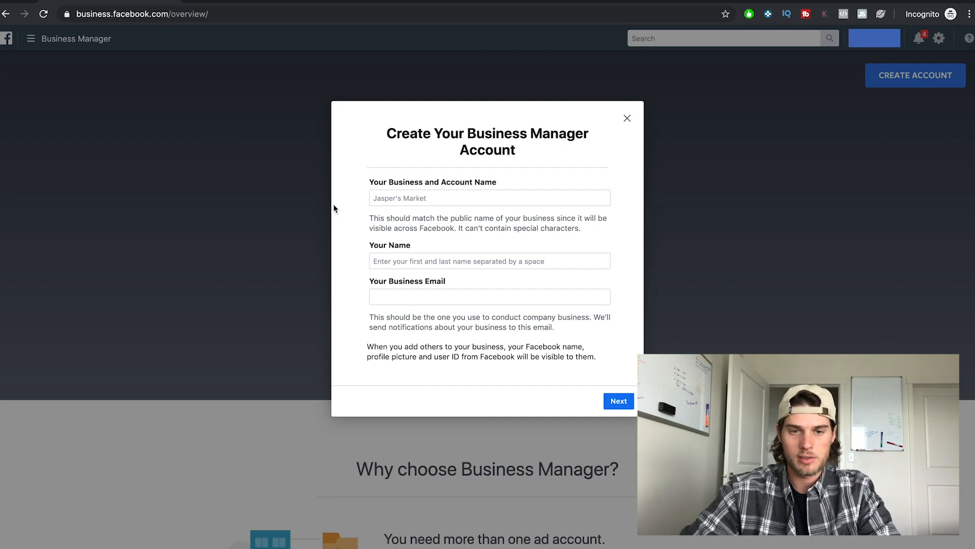
mouse_move(344, 232)
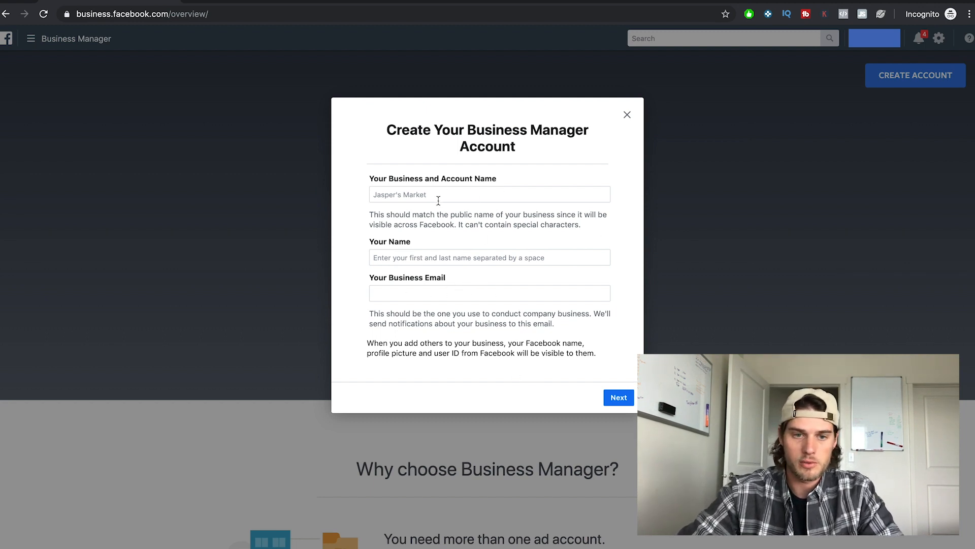
left_click(489, 194)
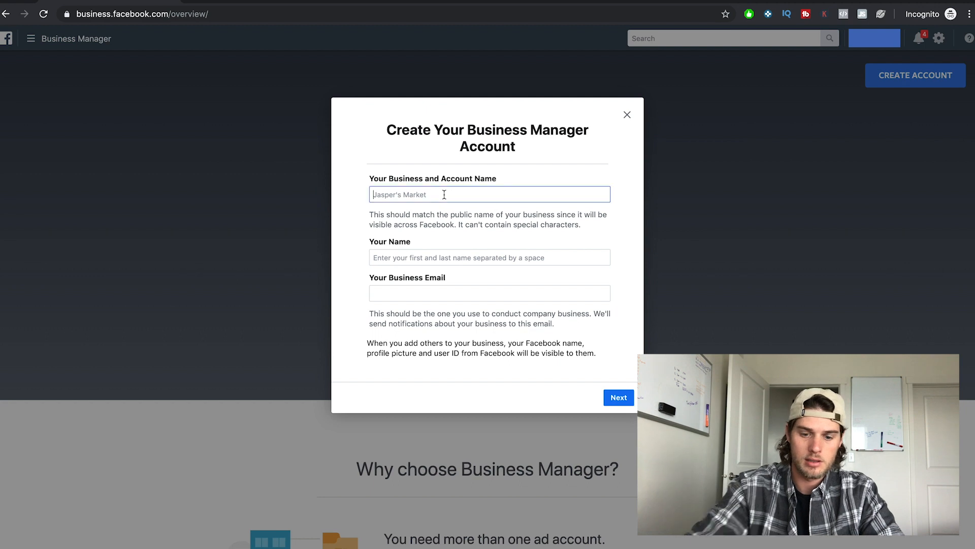
type("Business")
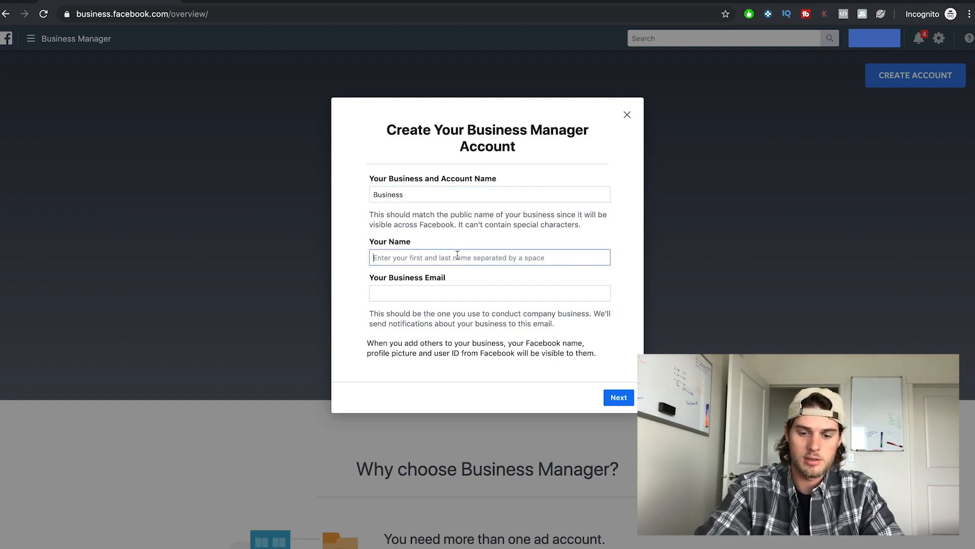
type("Alex S")
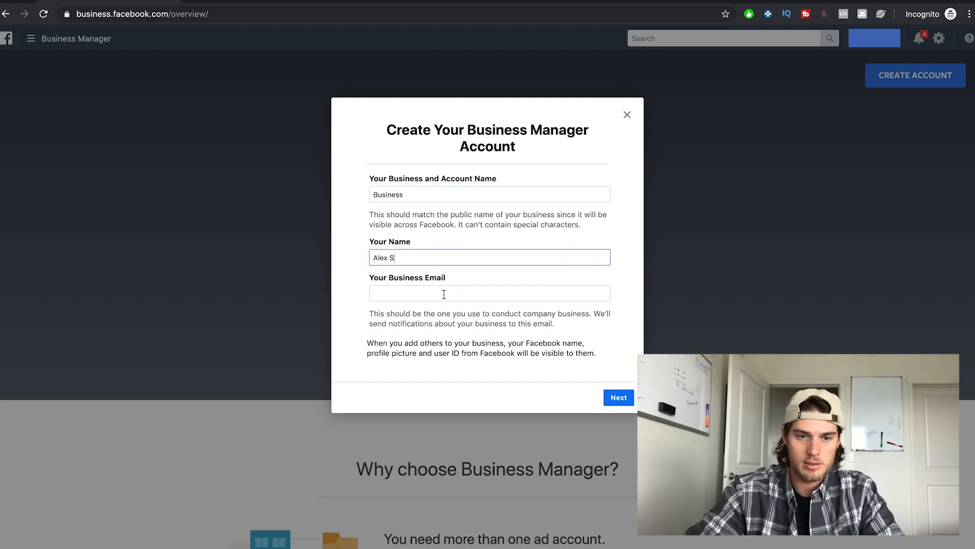
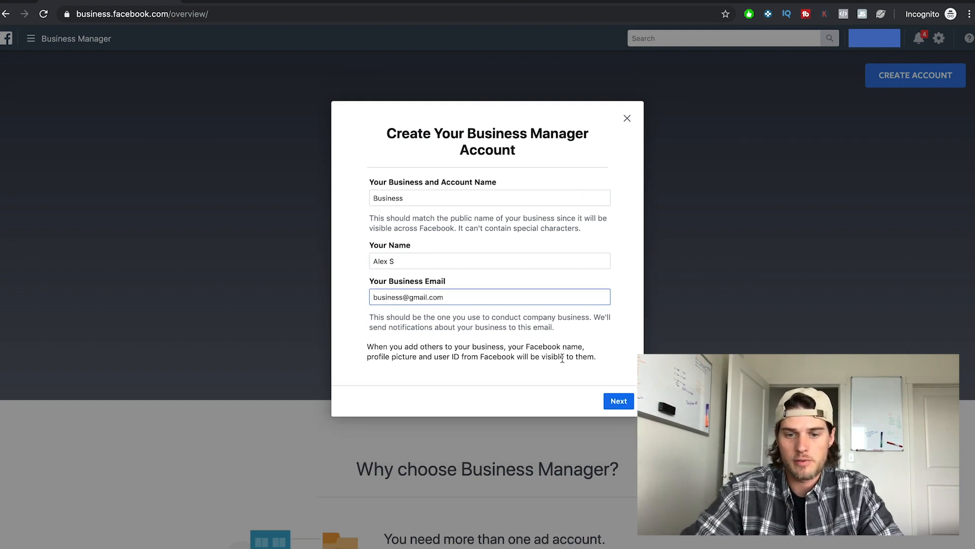
left_click(617, 401)
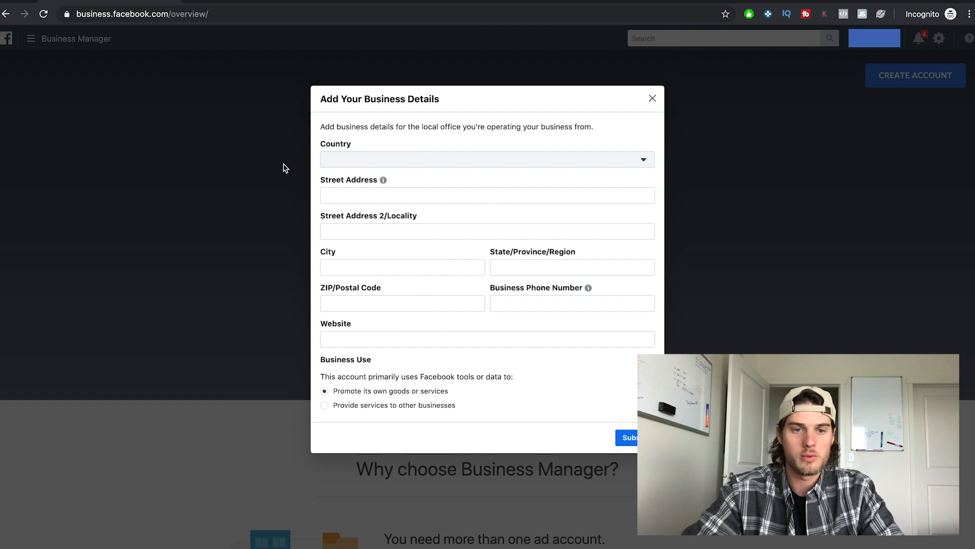
mouse_move(310, 232)
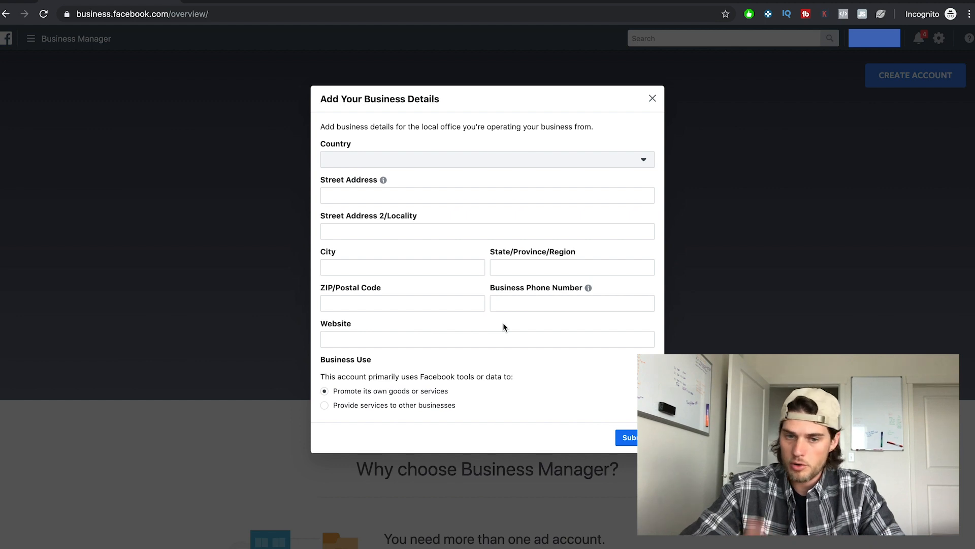
mouse_move(479, 300)
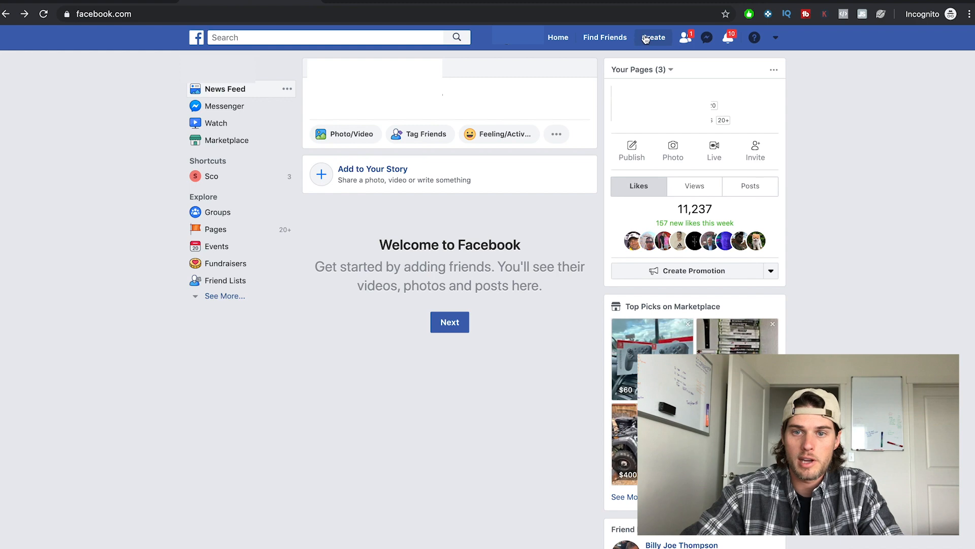
Start a new Business or Brand Page and show the list of your Pages
left_click(654, 37)
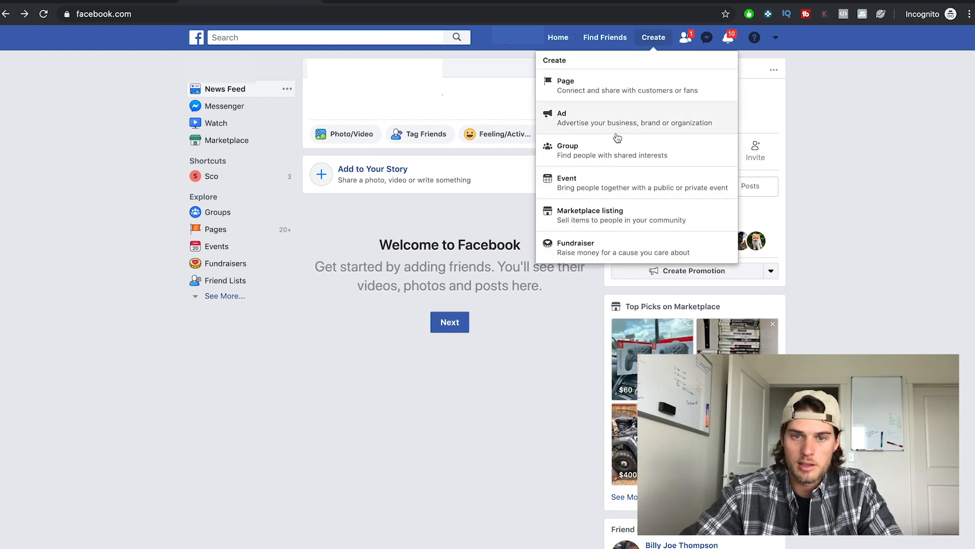
left_click(565, 85)
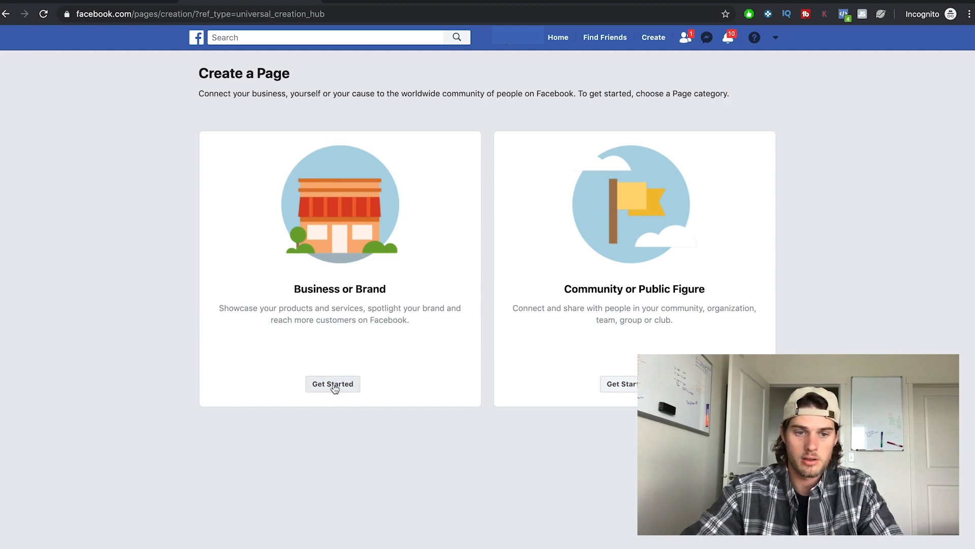
left_click(332, 384)
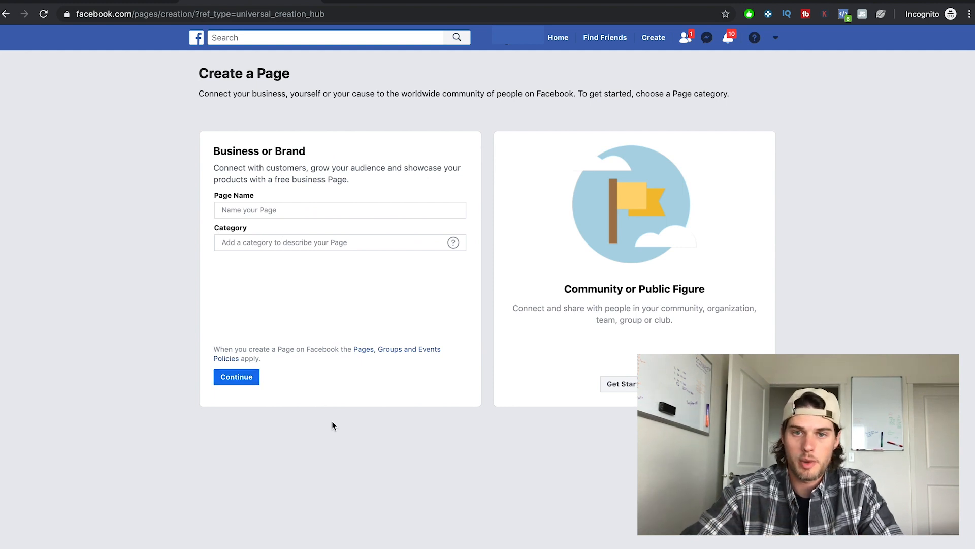
mouse_move(677, 121)
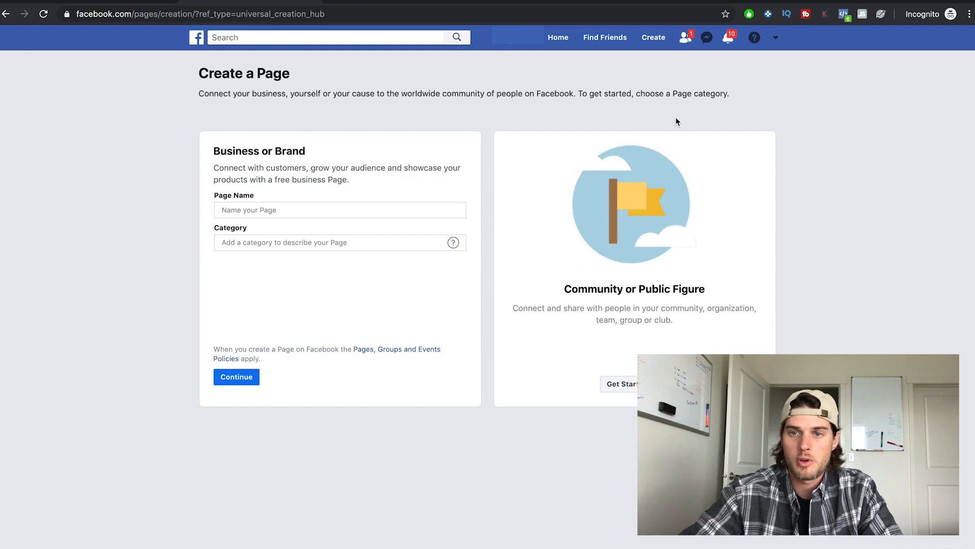
left_click(776, 37)
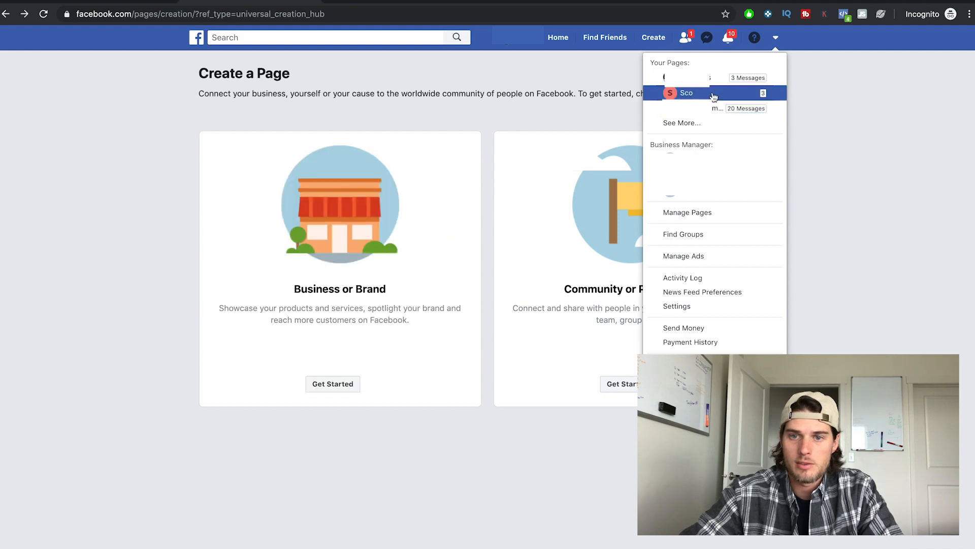
left_click(687, 92)
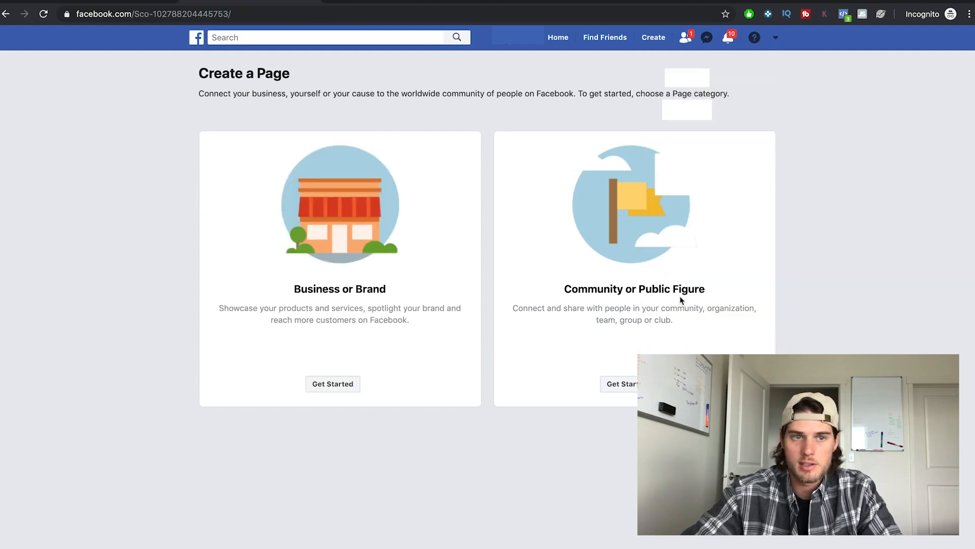
left_click(333, 383)
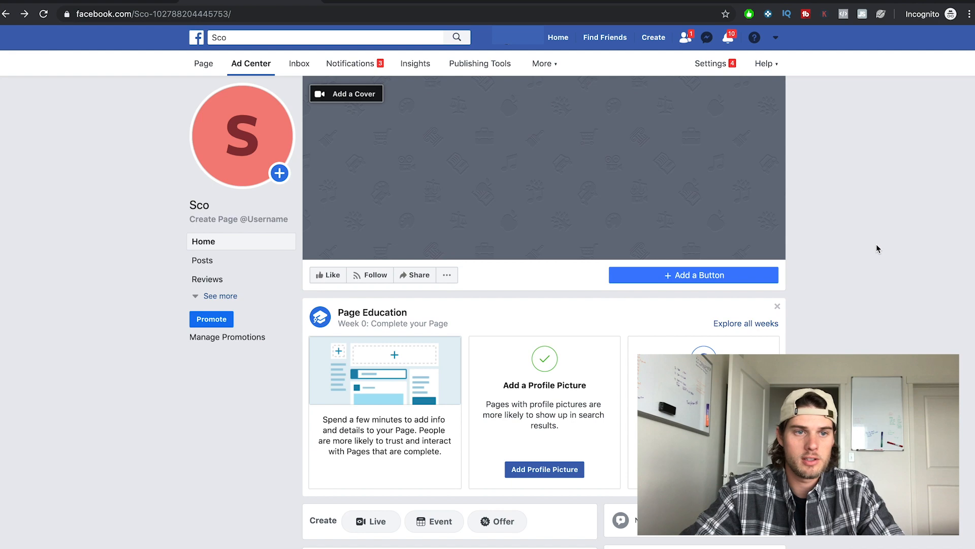
left_click(152, 13)
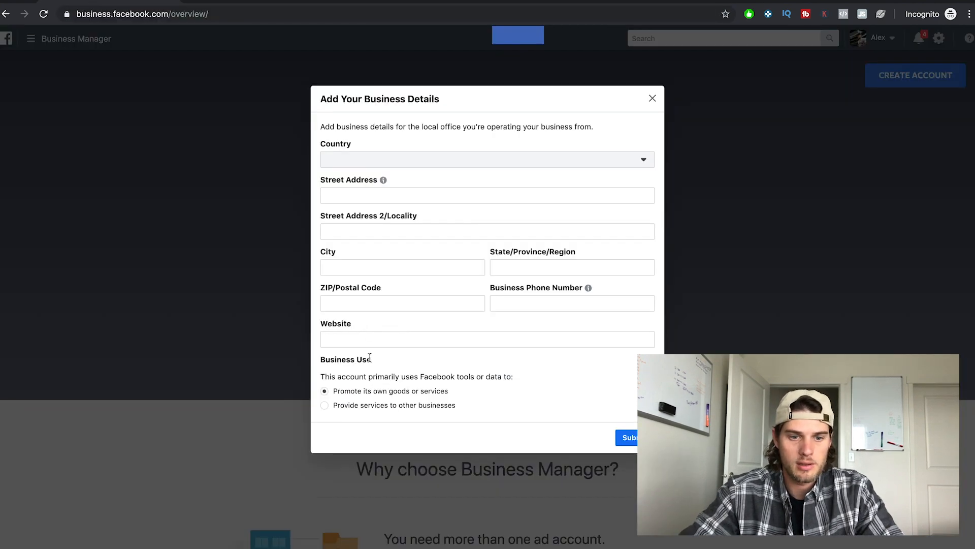
type("https://www.facebook.com/Sco-102788204445753/")
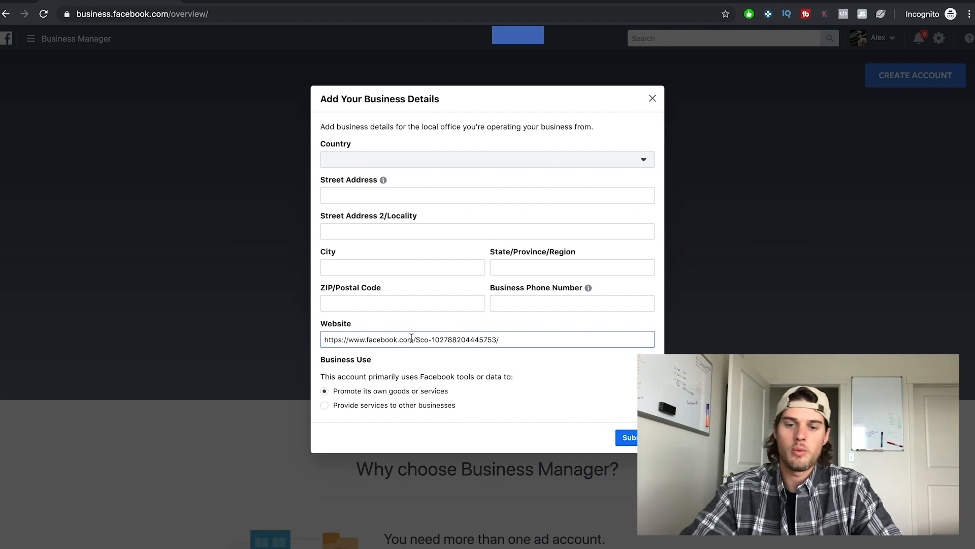